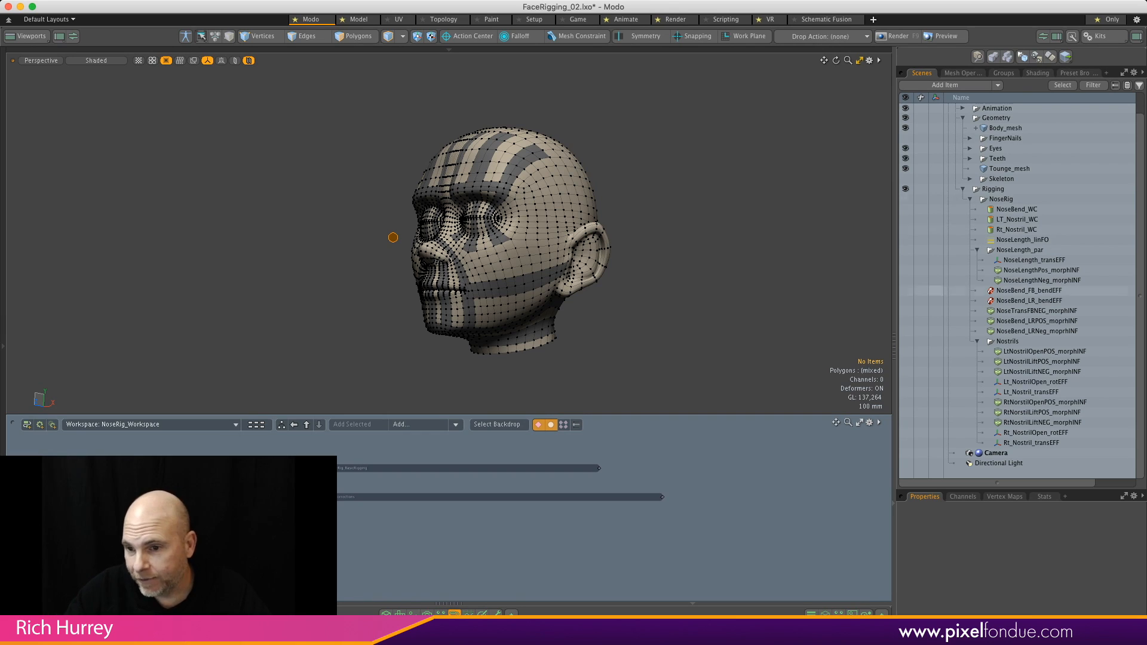
- Select Nose_CONTROLS and show the Mesh Operations list of nose deformers
click(1035, 259)
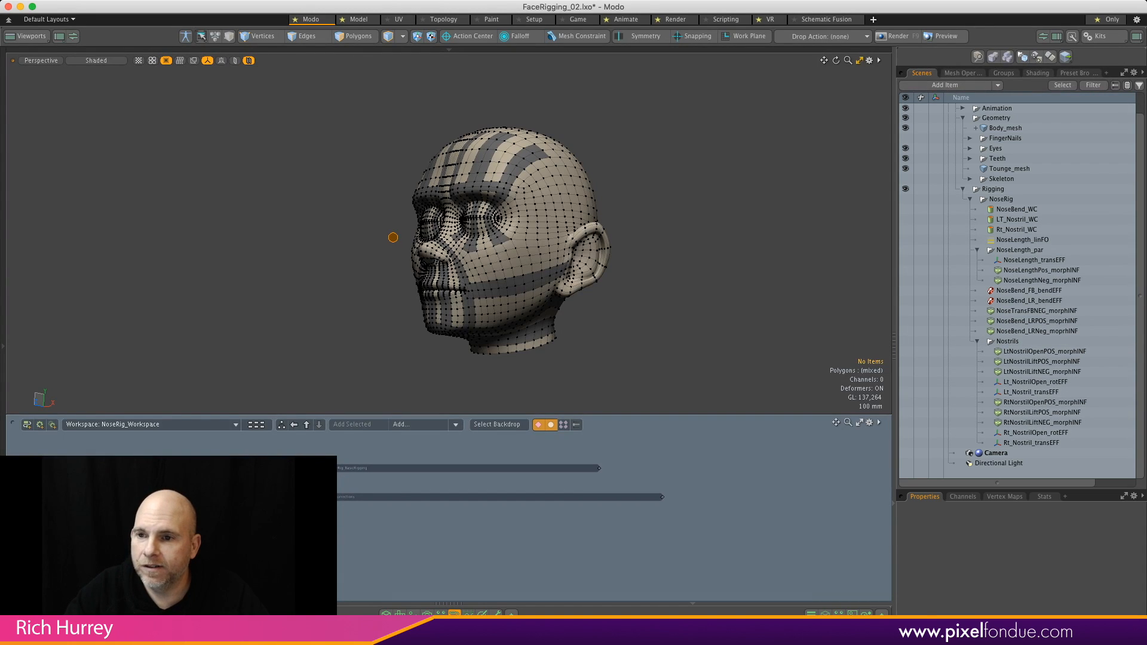
click(962, 73)
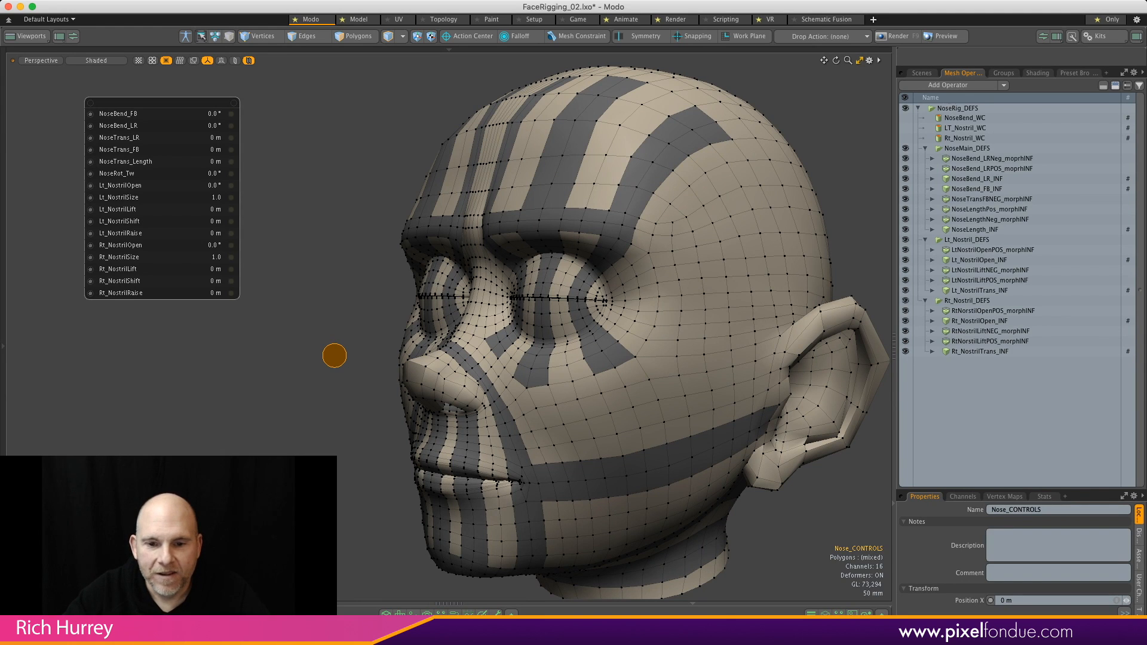
- Face the head toward camera and swing NoseBend_LR to bend the nose to each side
drag(335, 356, 323, 302)
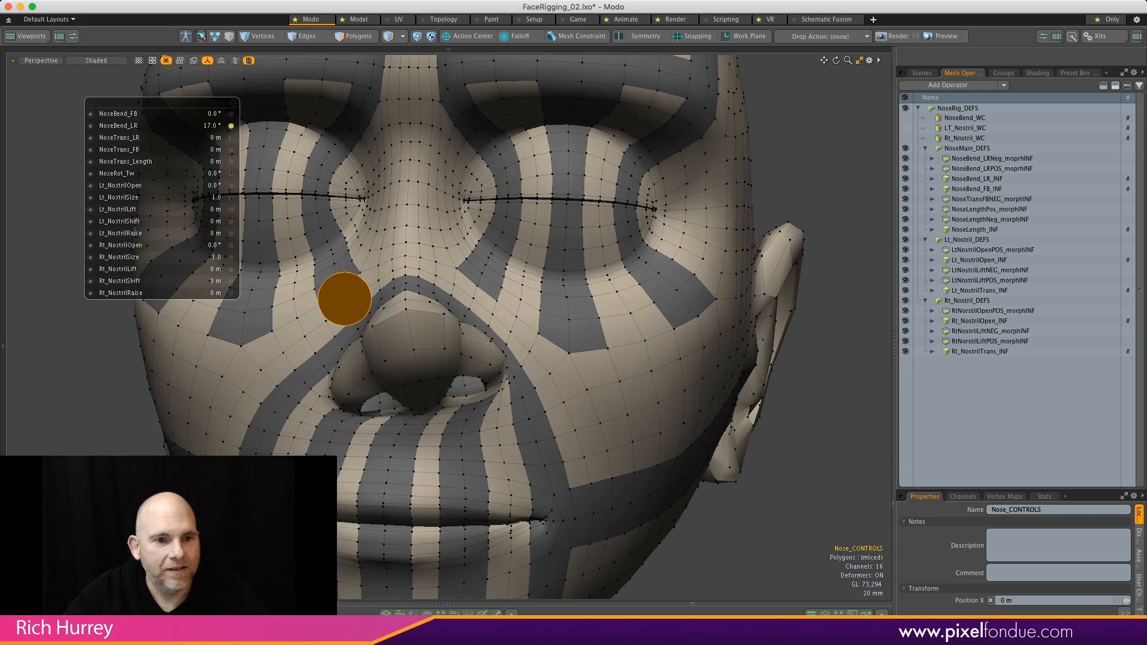
drag(204, 125, 183, 125)
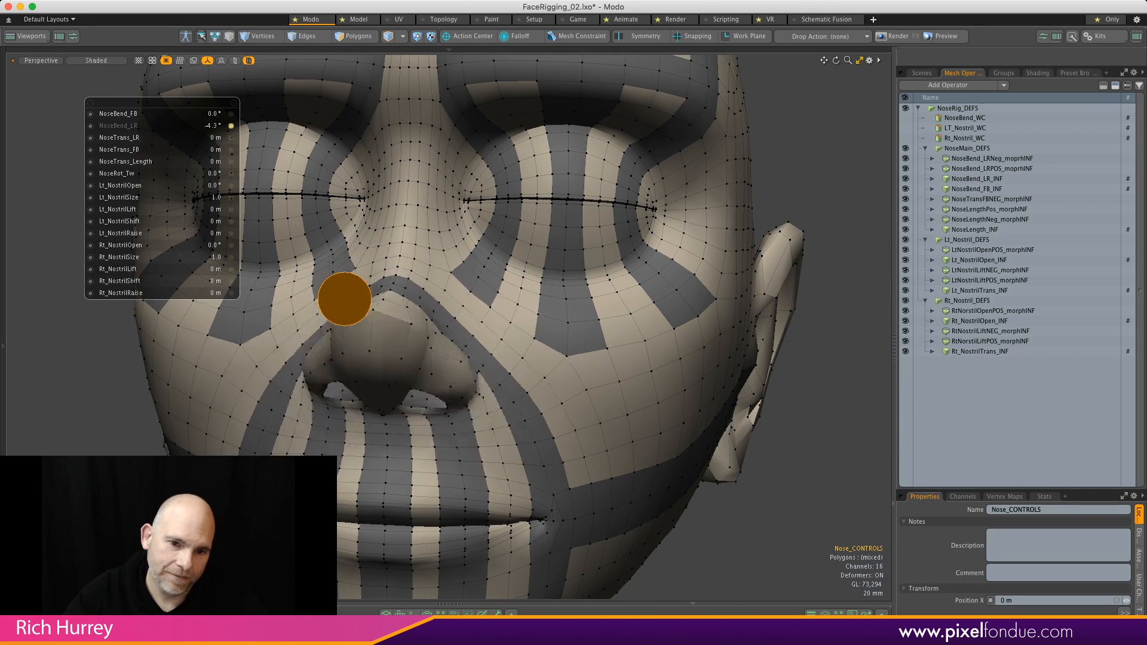
drag(344, 299, 344, 314)
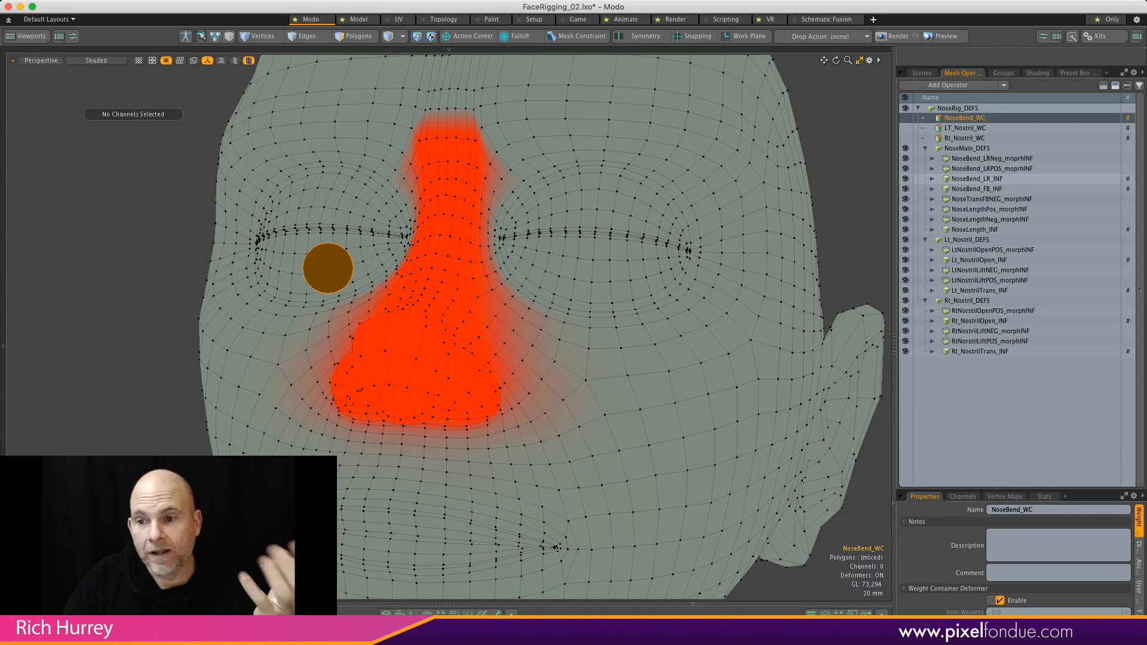
- Review NoseBend_FB_INF and NoseLength_INF, then return to the Nose_CONTROLS channels
click(976, 188)
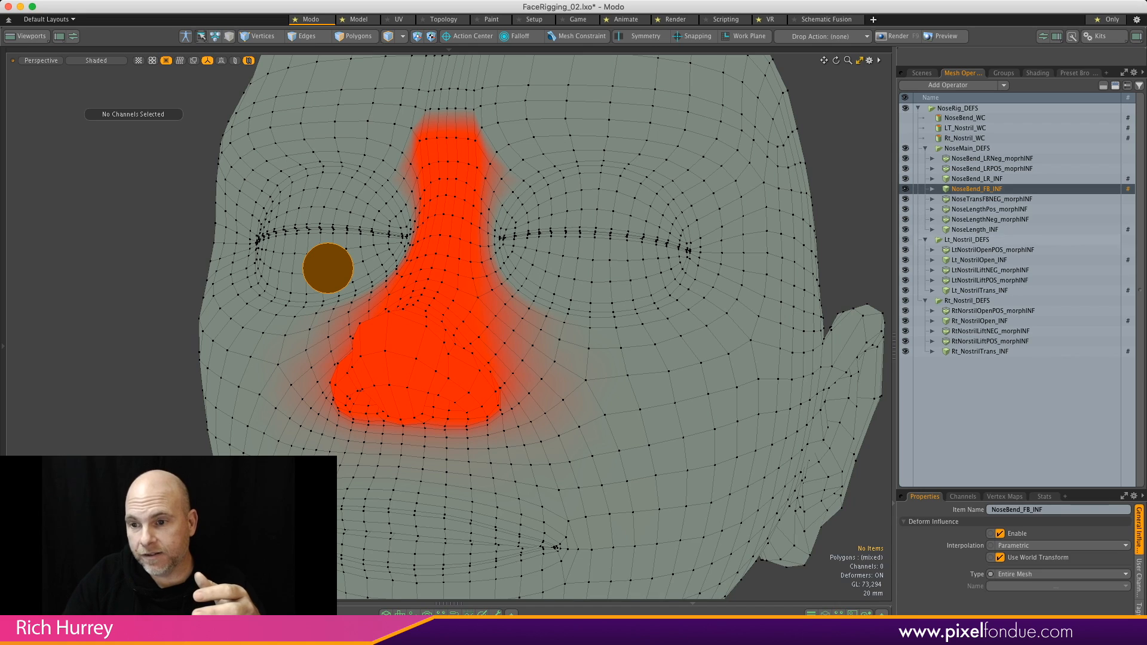
click(976, 229)
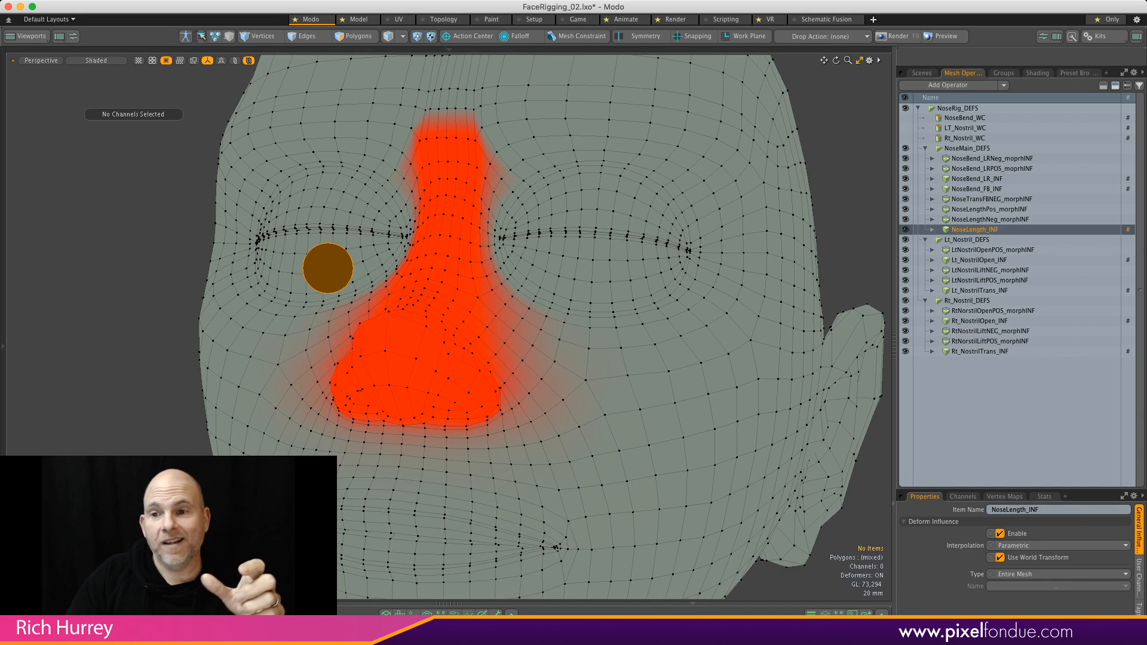
click(964, 118)
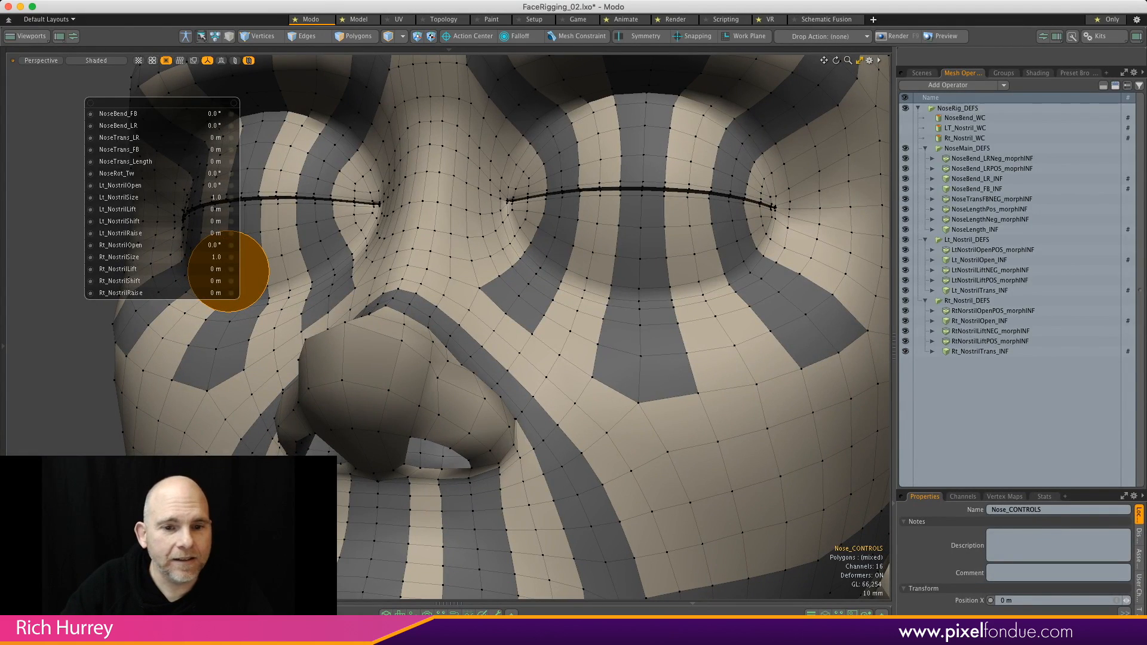
- Bend the nose hard to one side and display the NoseBend_WC weight map over it
drag(213, 125, 248, 125)
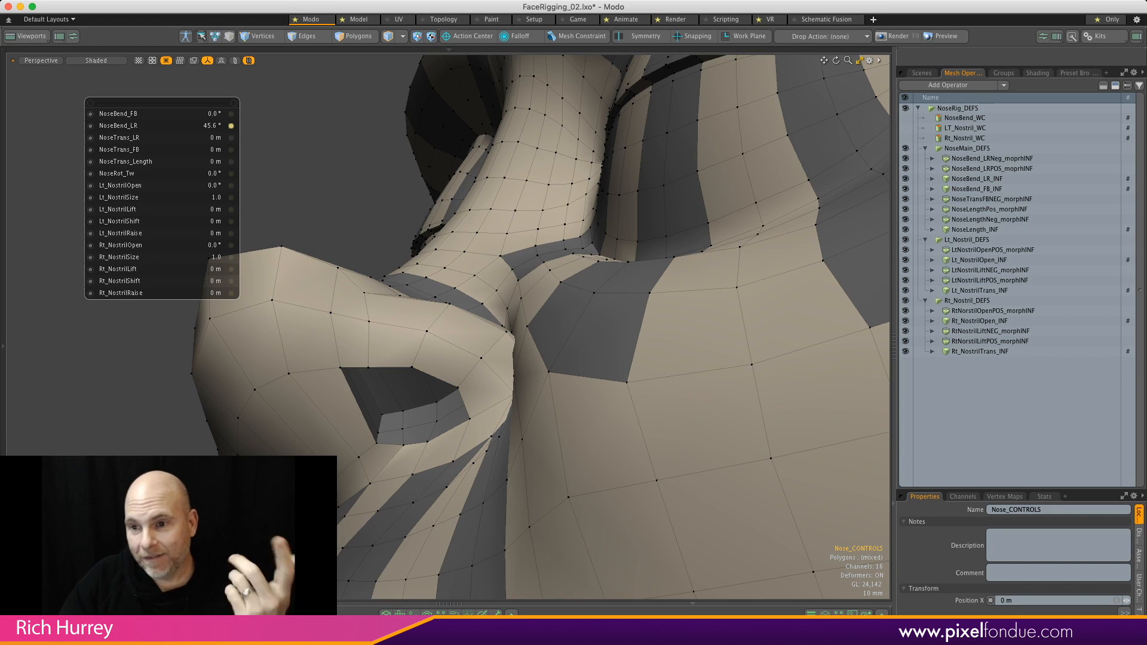
click(990, 168)
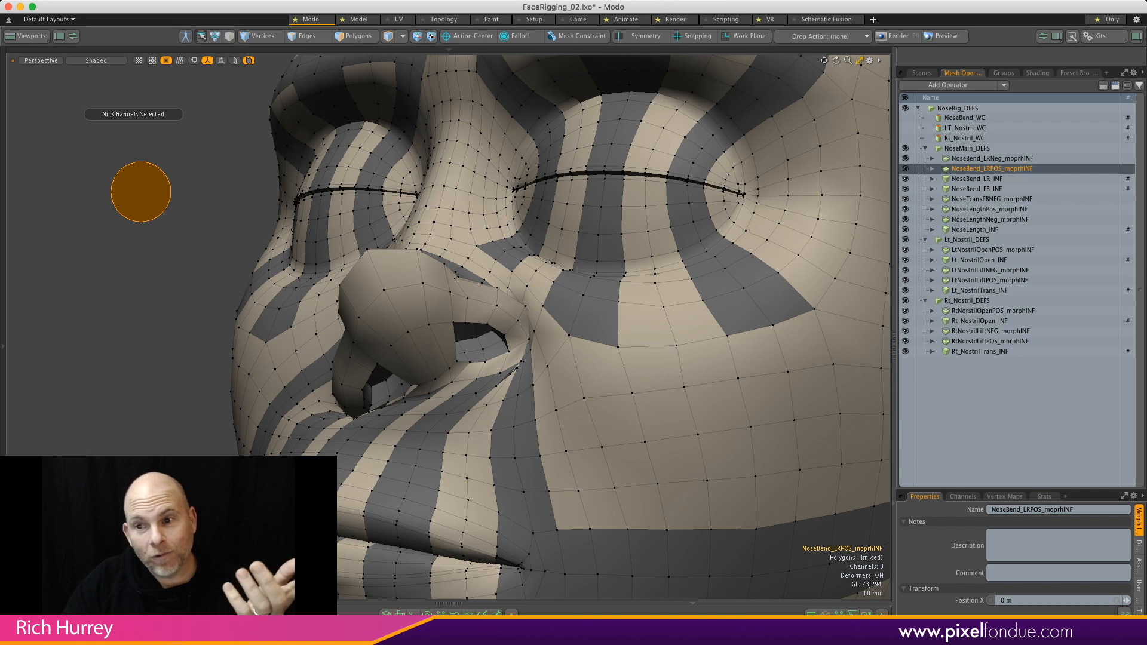
click(966, 119)
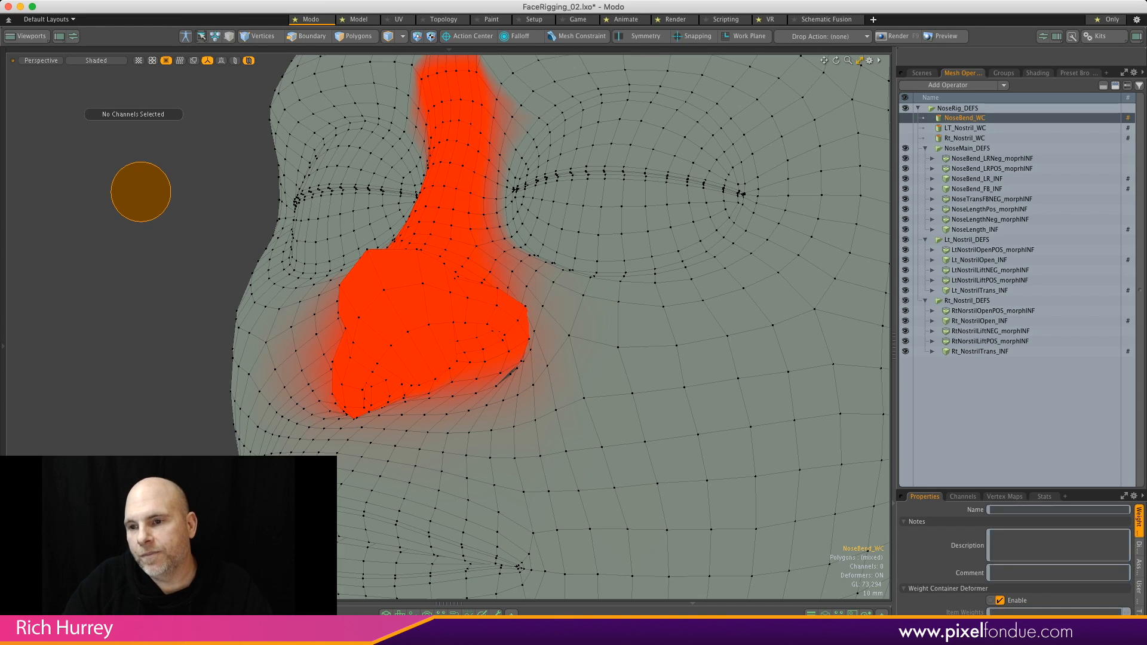
- Show the Nose_CONTROLS HUD with NoseBend_LR at about 36.4°
click(992, 168)
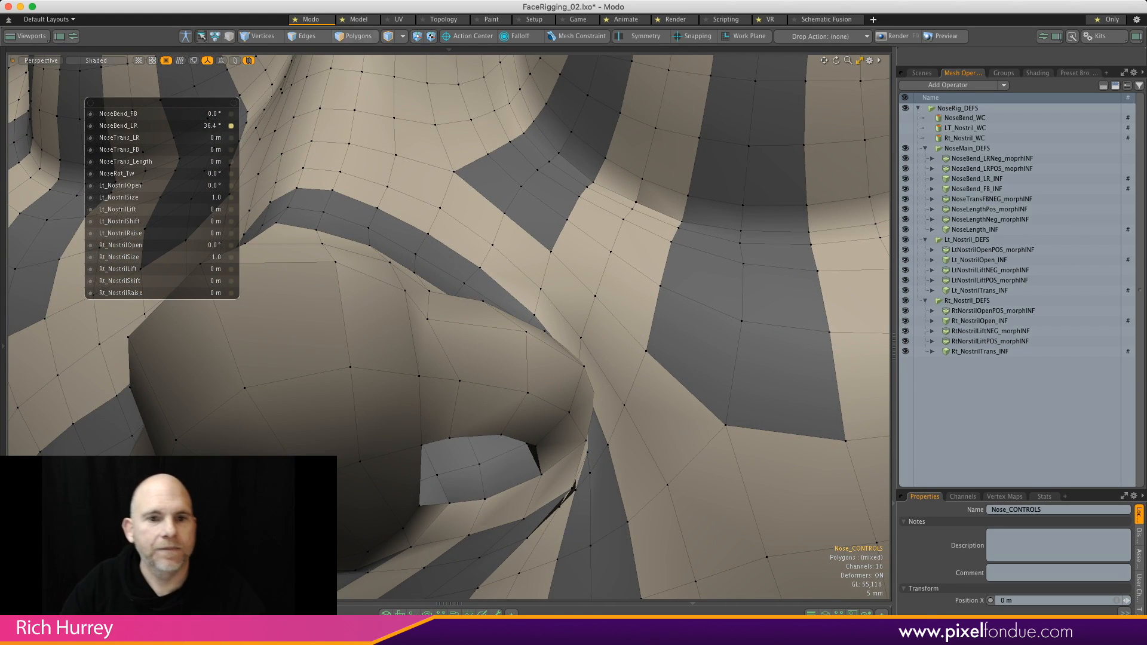
- Lower NoseBend_LR from 36.4° back to roughly -2.5°, near centre
click(306, 36)
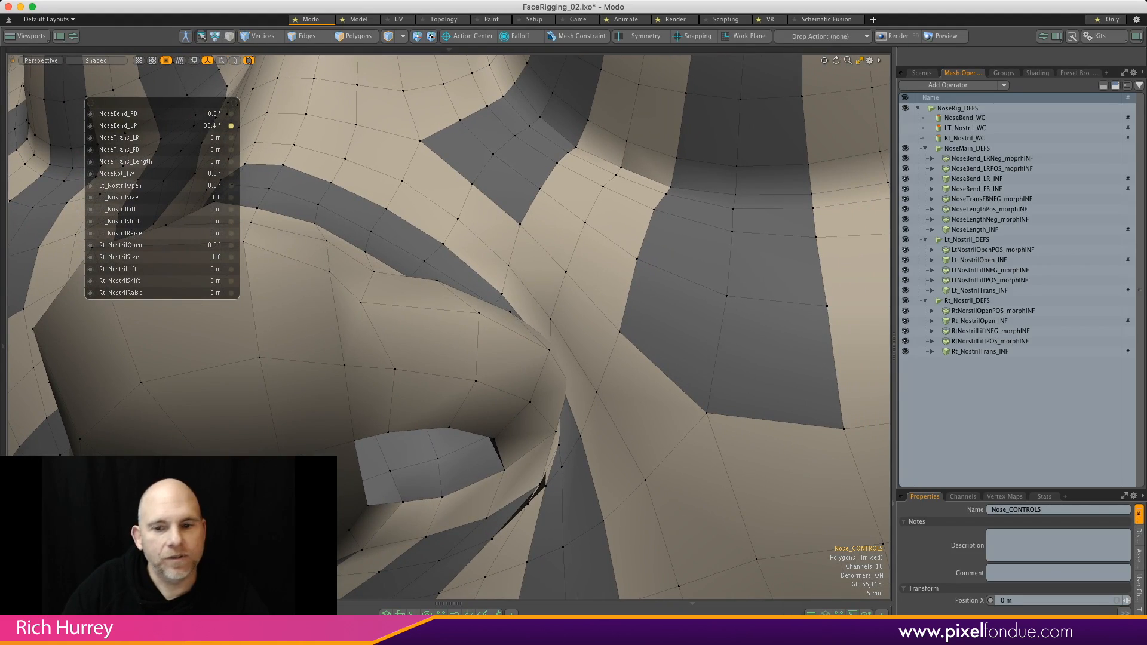
drag(208, 126, 169, 125)
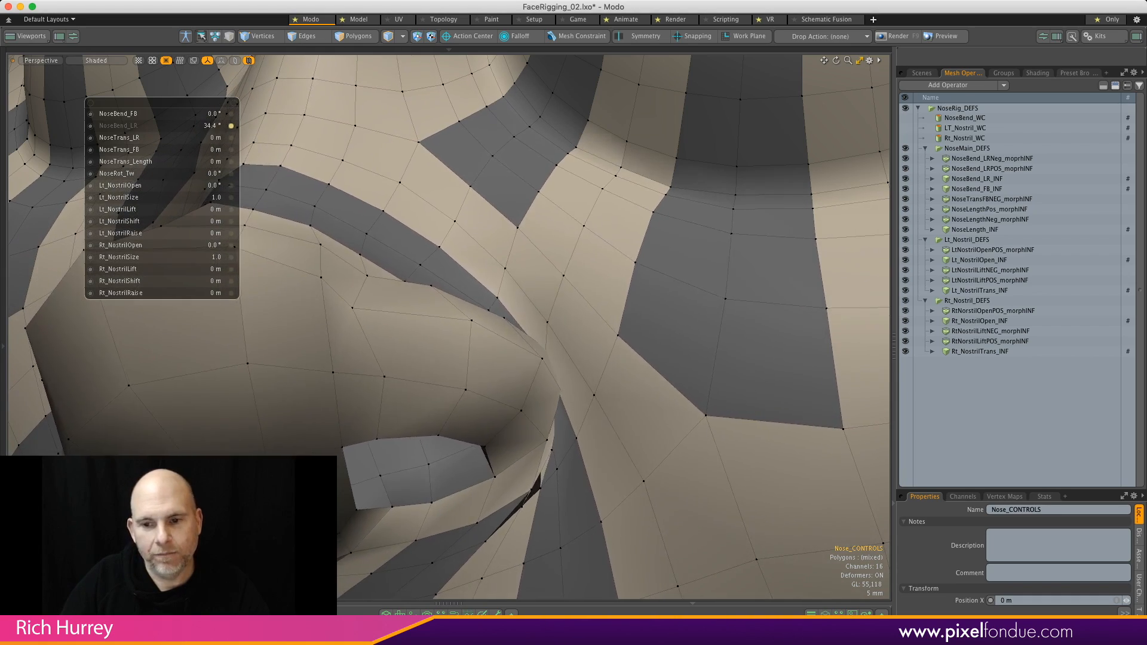
drag(212, 126, 197, 126)
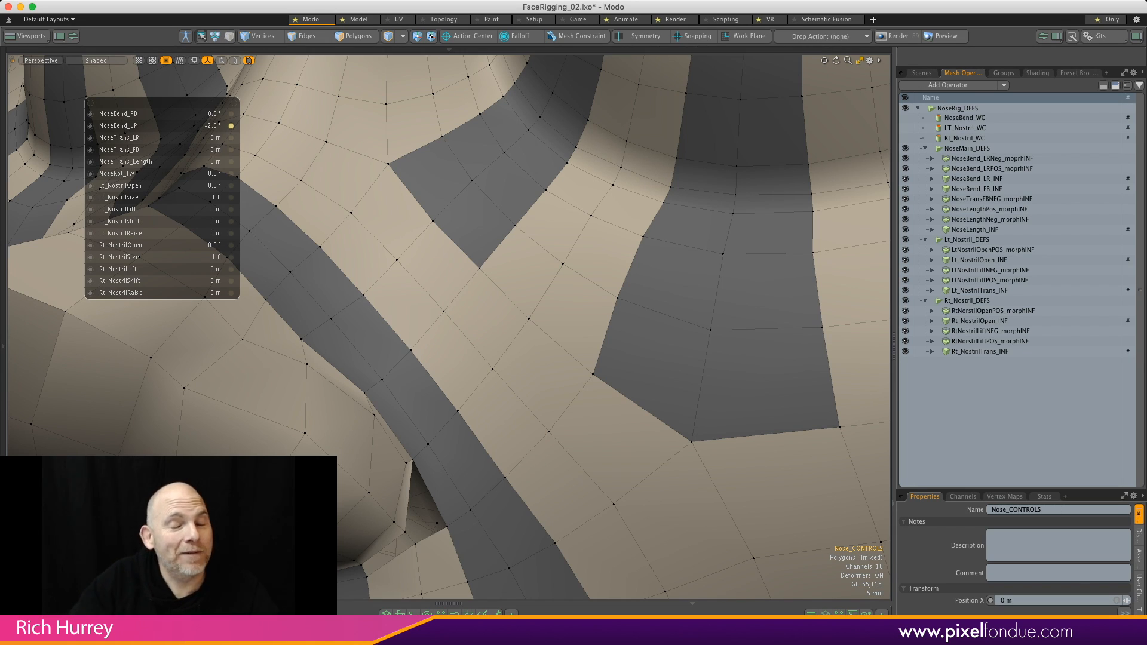
scroll(down, 3)
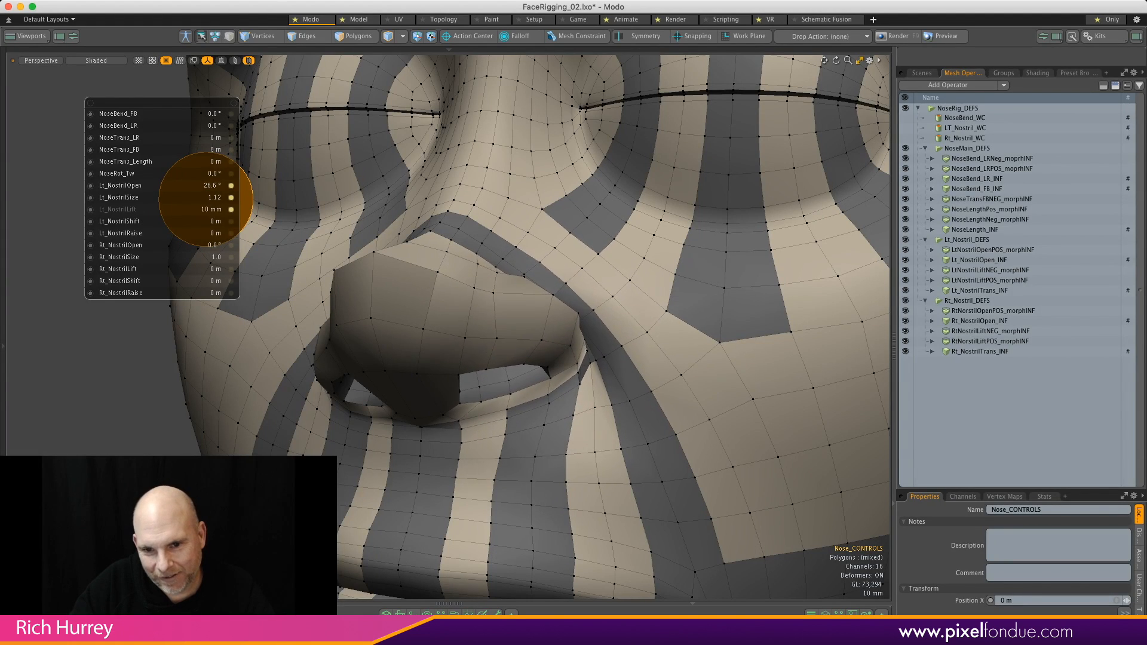
- Raise Lt_NostrilLift to 10 mm with the nostril opened to 26.6° and size 1.12
drag(204, 208, 219, 208)
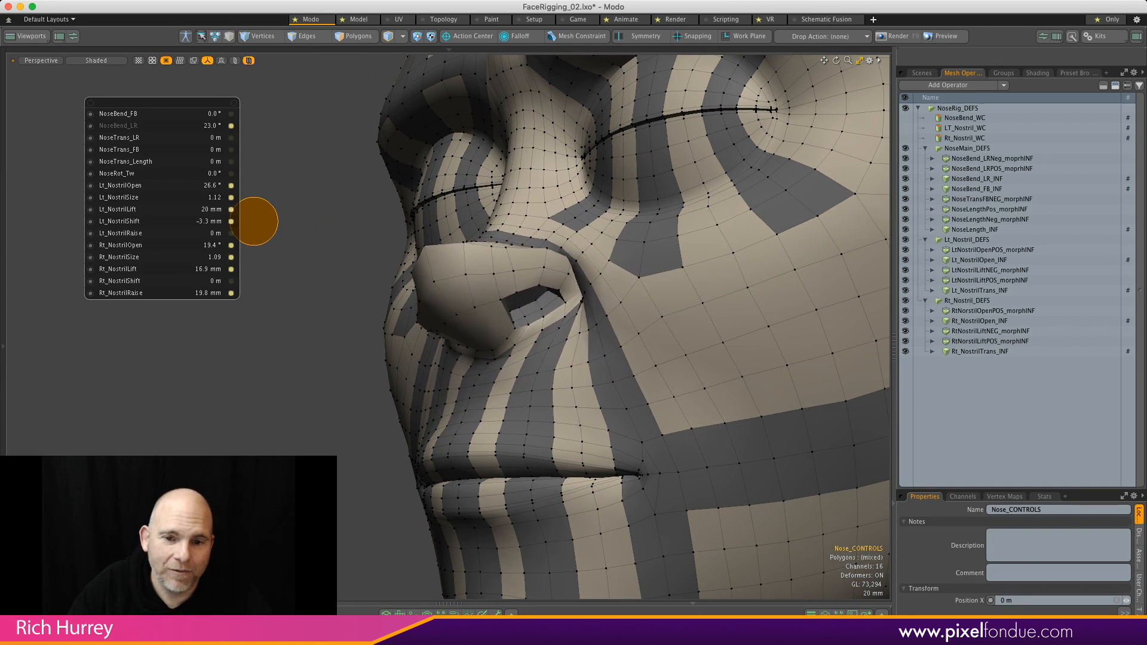
- Set NoseBend_FB 14°, NoseBend_LR 34.3° and pull NoseTrans_Length down to -13.6 mm
drag(256, 222, 272, 230)
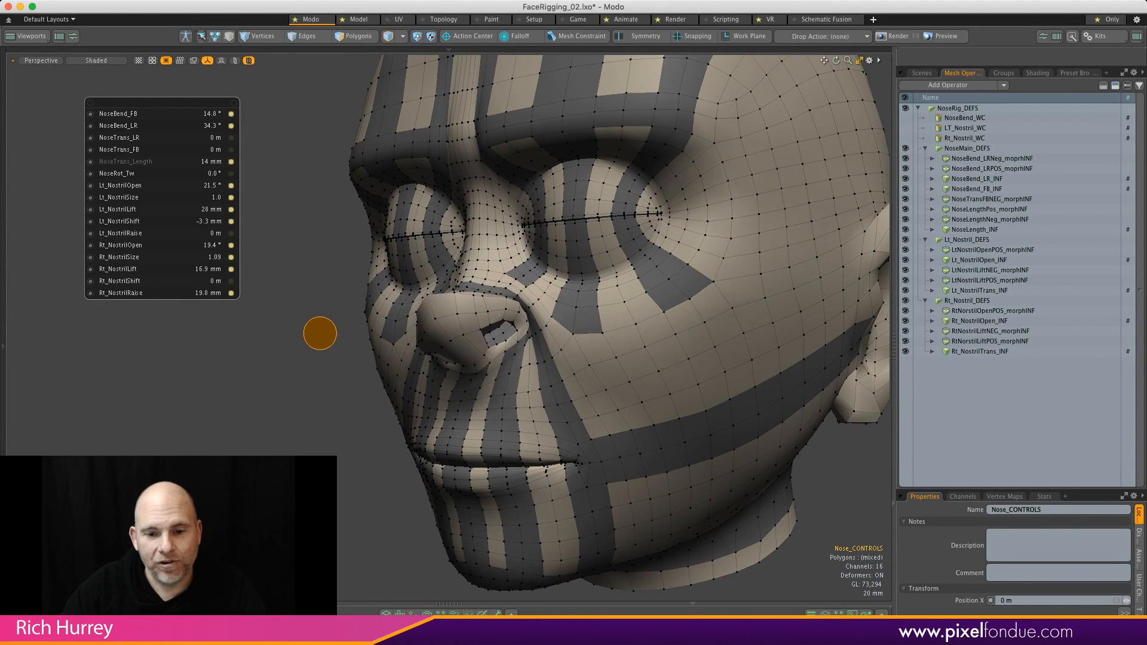
drag(321, 333, 399, 338)
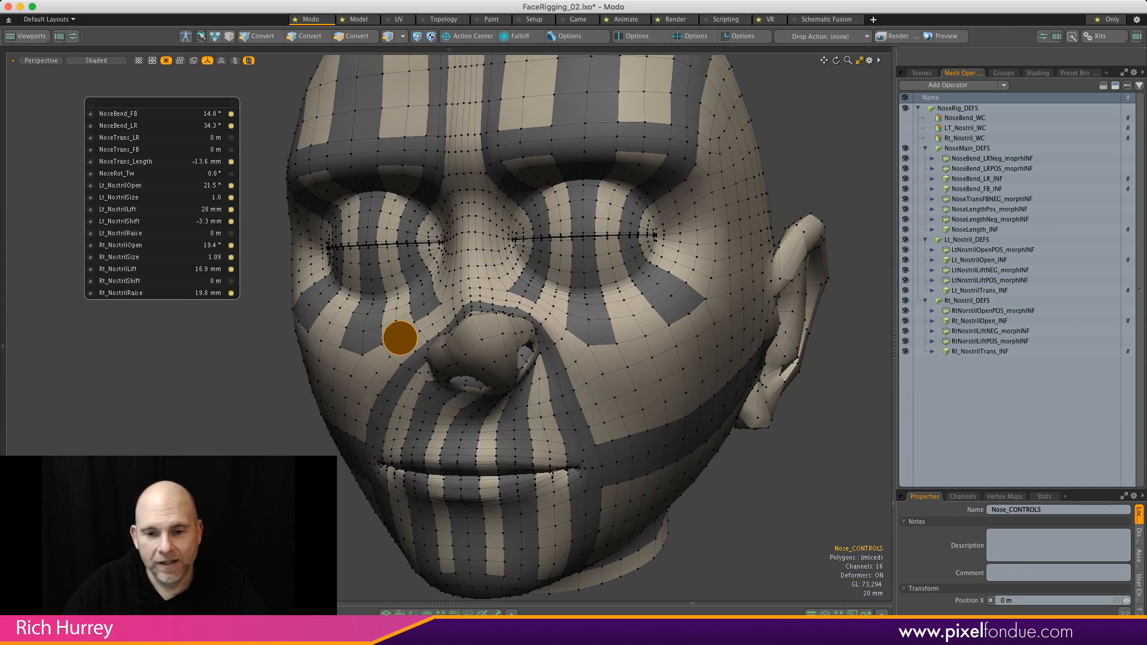